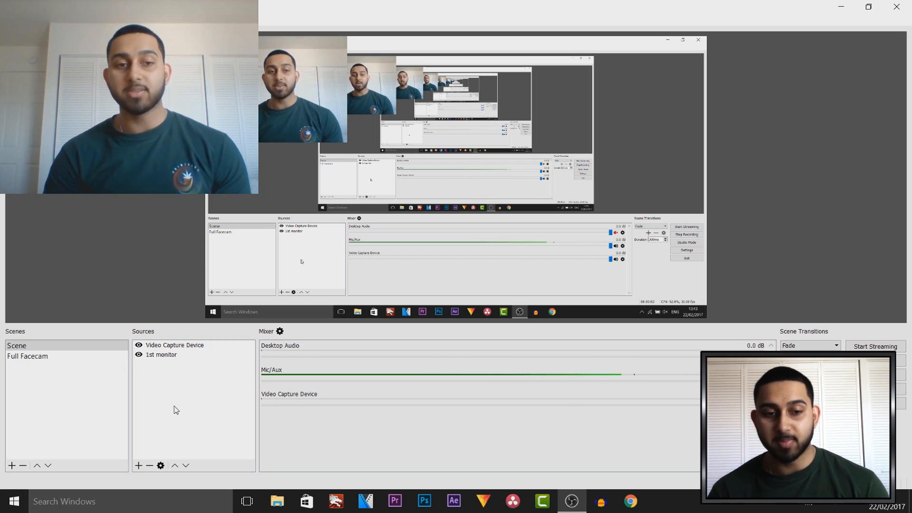
Step: Select the Video Capture Device source and bring up its context menu
left_click(175, 344)
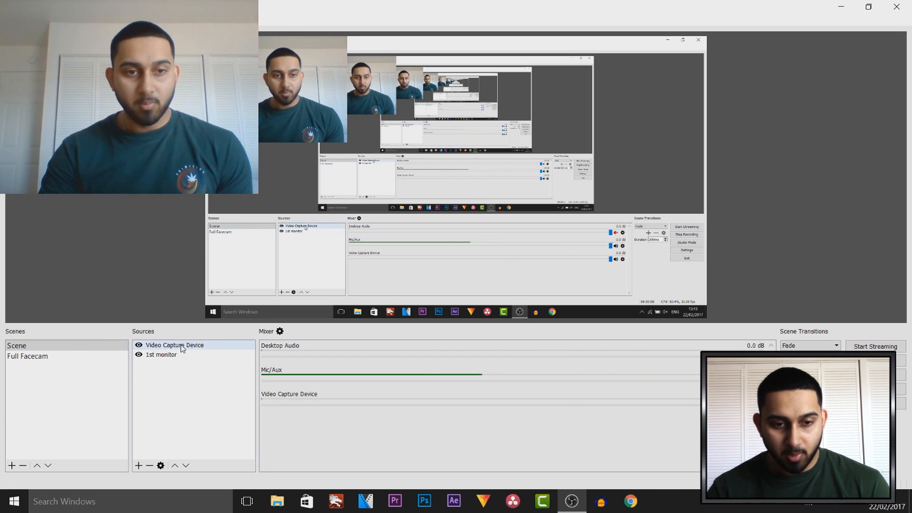
left_click(174, 345)
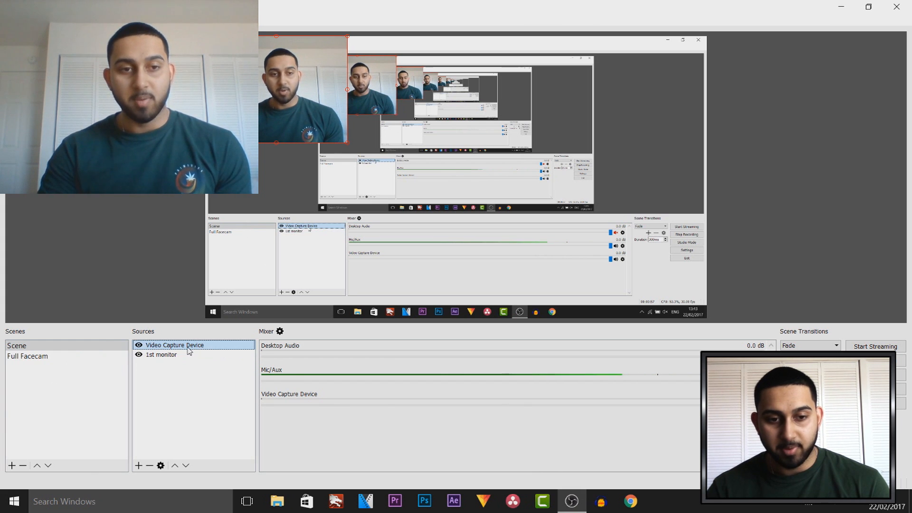
right_click(173, 344)
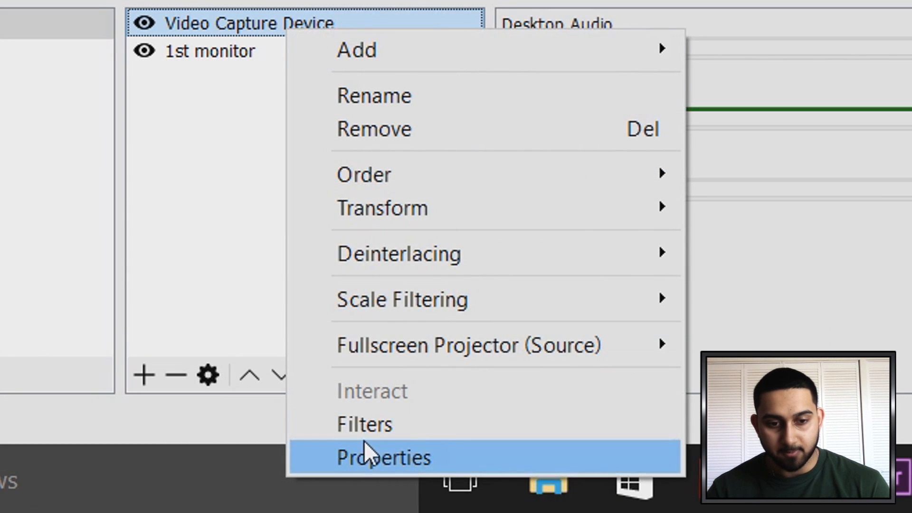
Step: Add a Crop/Pad filter to the webcam with Left 50, Right 50, Top 40, then reopen the source options
left_click(364, 424)
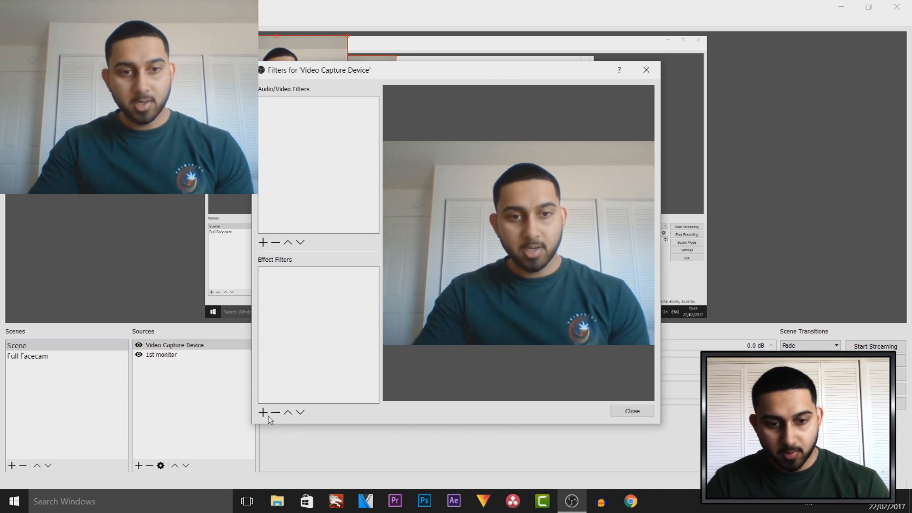
left_click(263, 412)
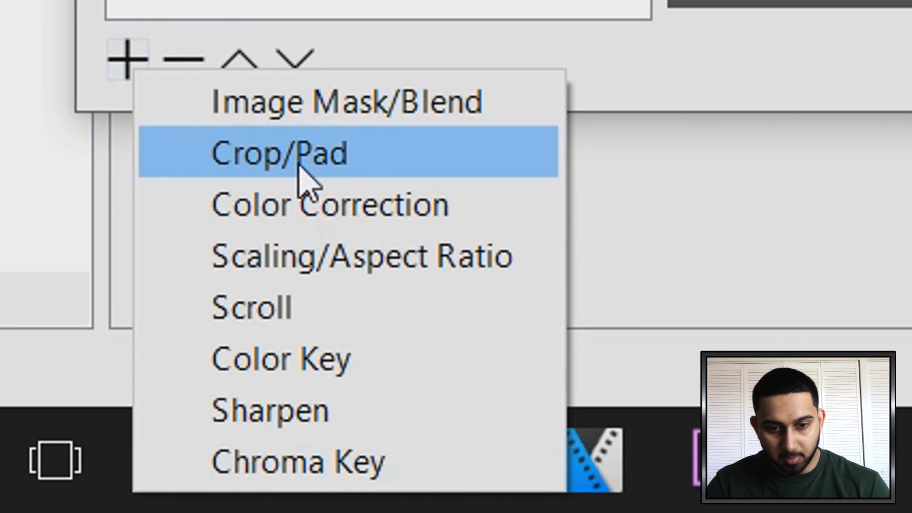
left_click(280, 153)
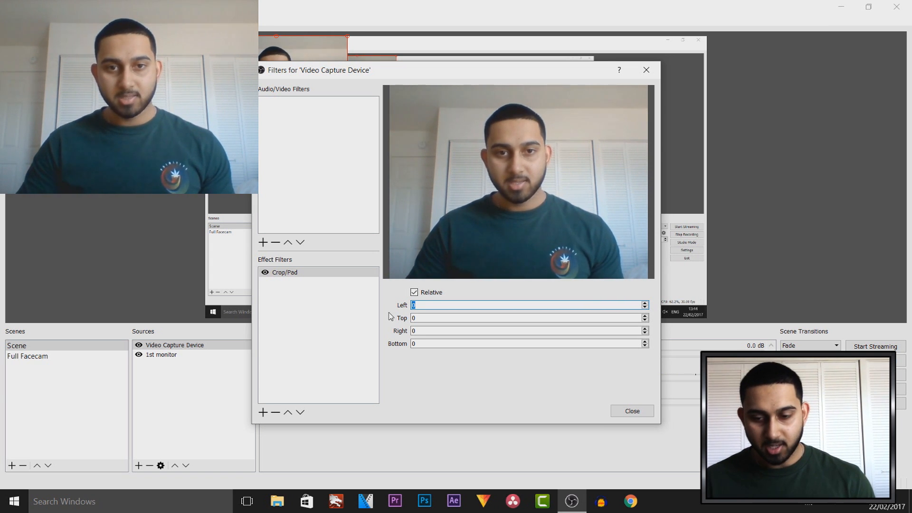
type("50")
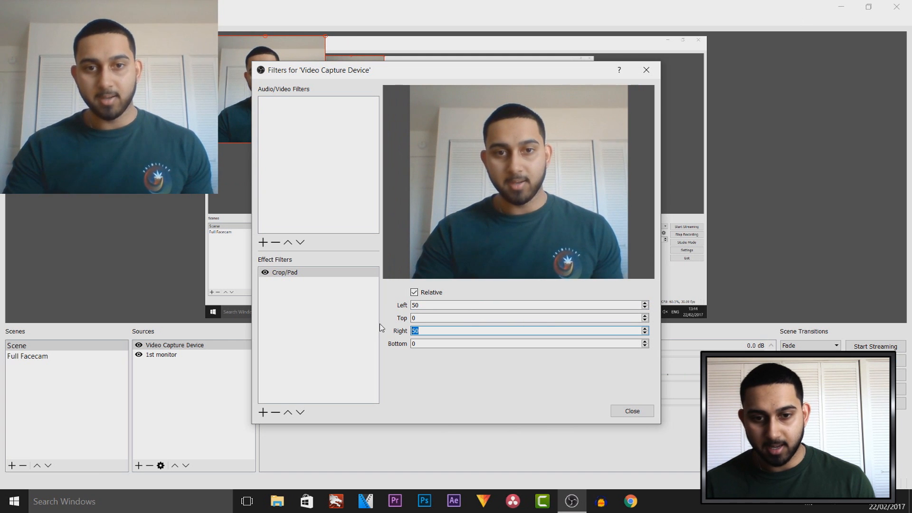
type("40")
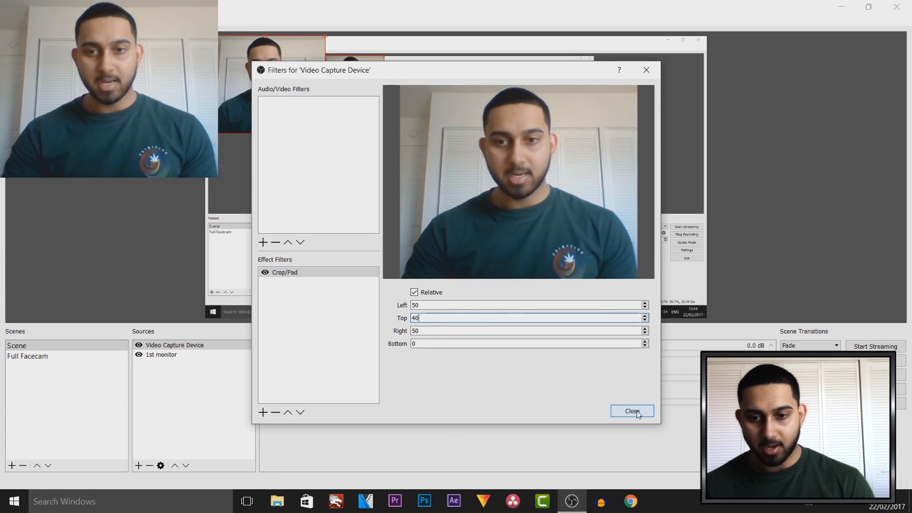
left_click(631, 412)
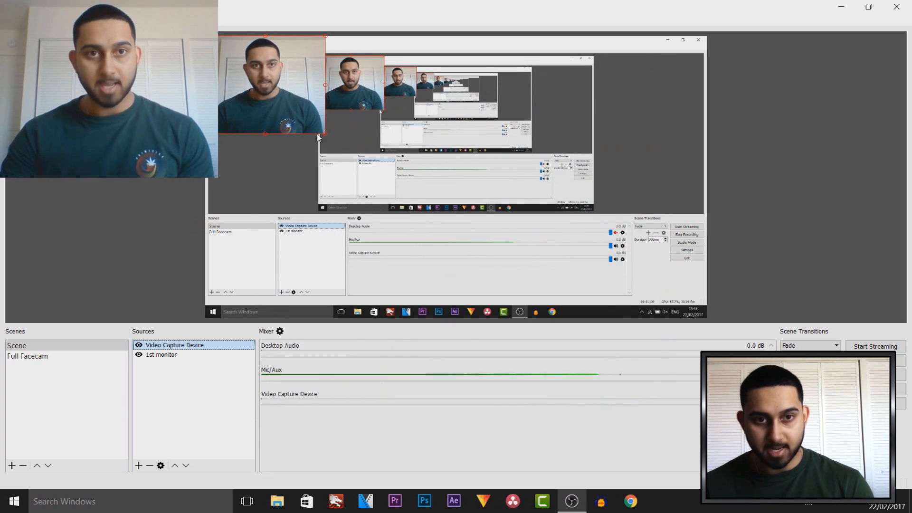
mouse_move(197, 456)
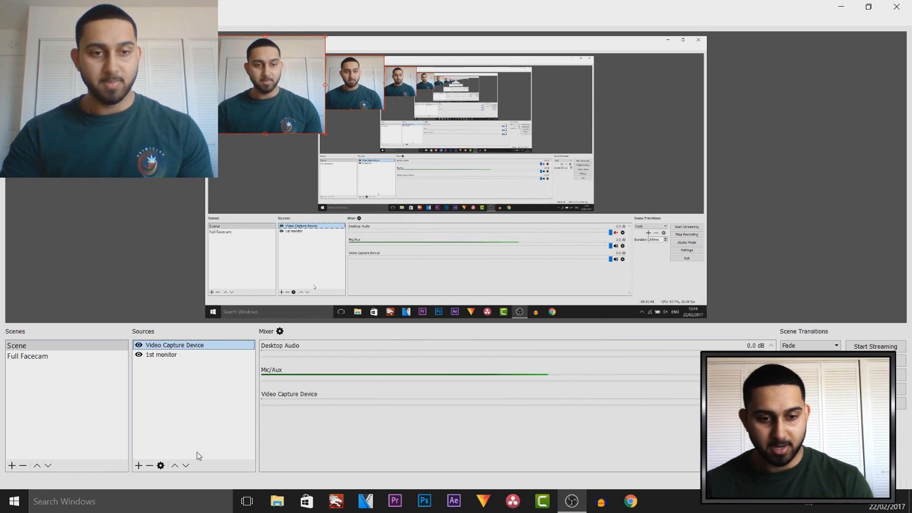
right_click(173, 345)
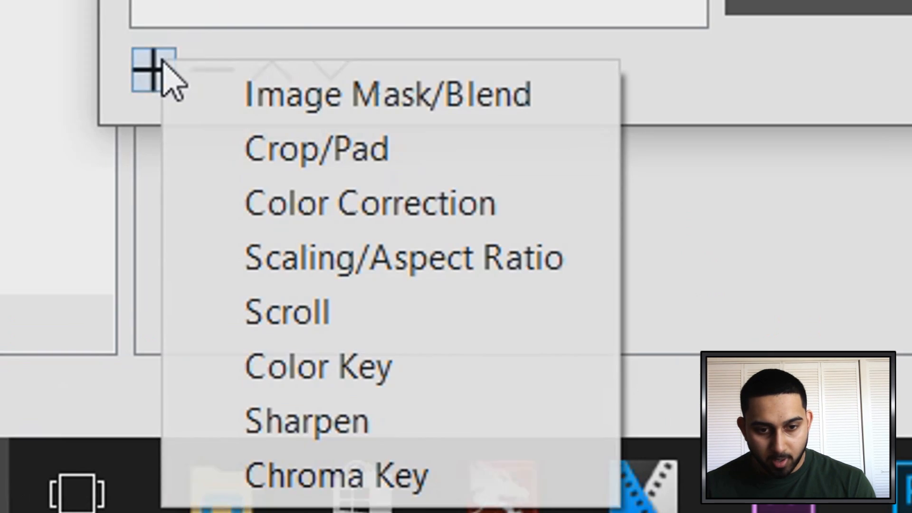
Step: Add a Color Correction filter with default name, roughly setting contrast 0.19, brightness -0.23, gamma -0.10
left_click(370, 203)
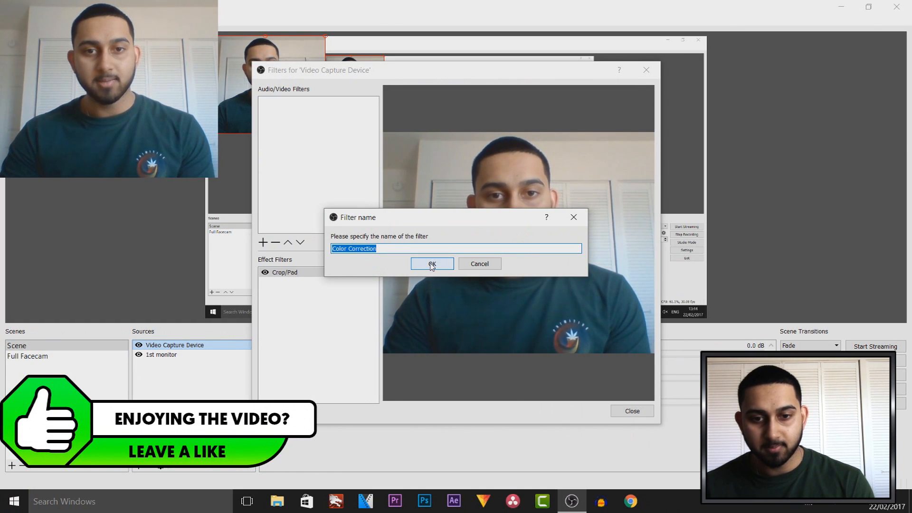
left_click(432, 263)
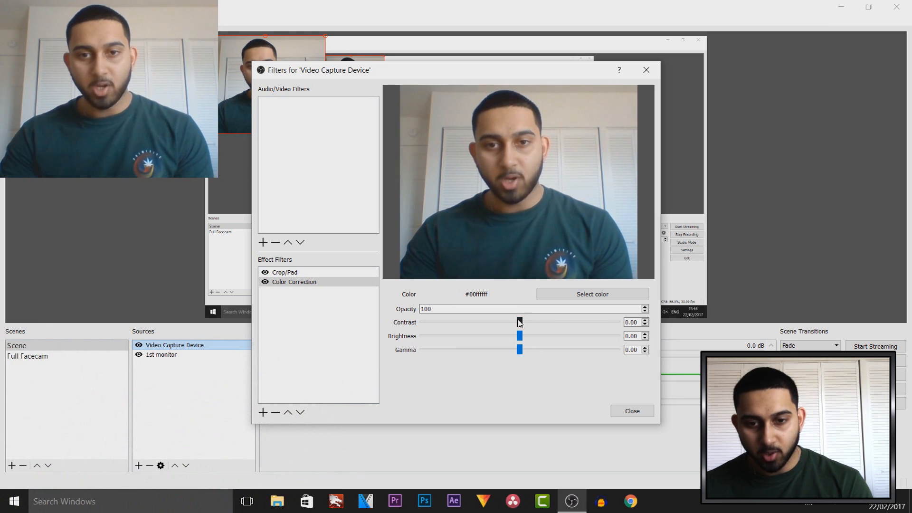
left_click_drag(519, 322, 537, 322)
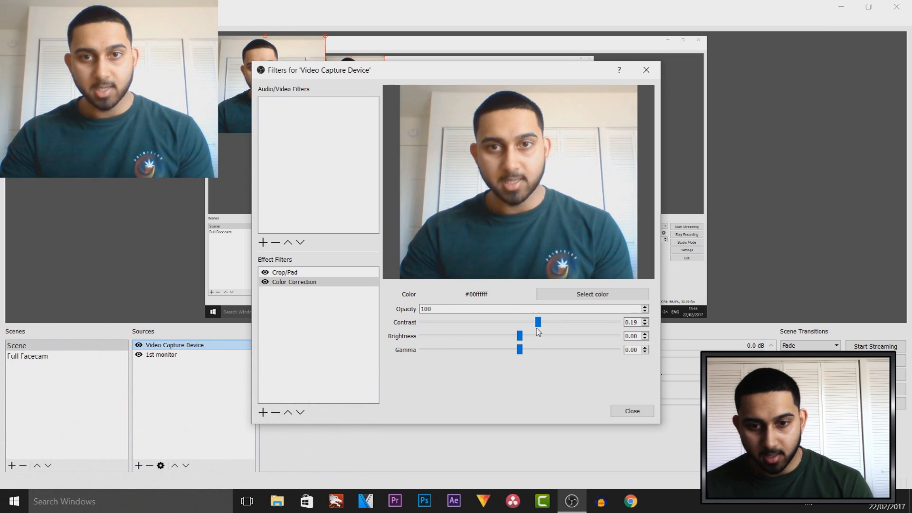
left_click_drag(519, 336, 503, 336)
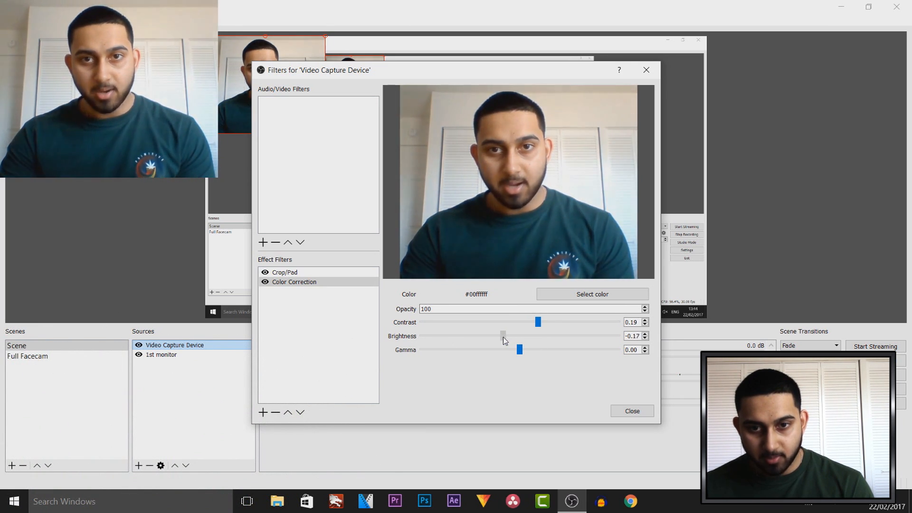
left_click_drag(503, 336, 499, 336)
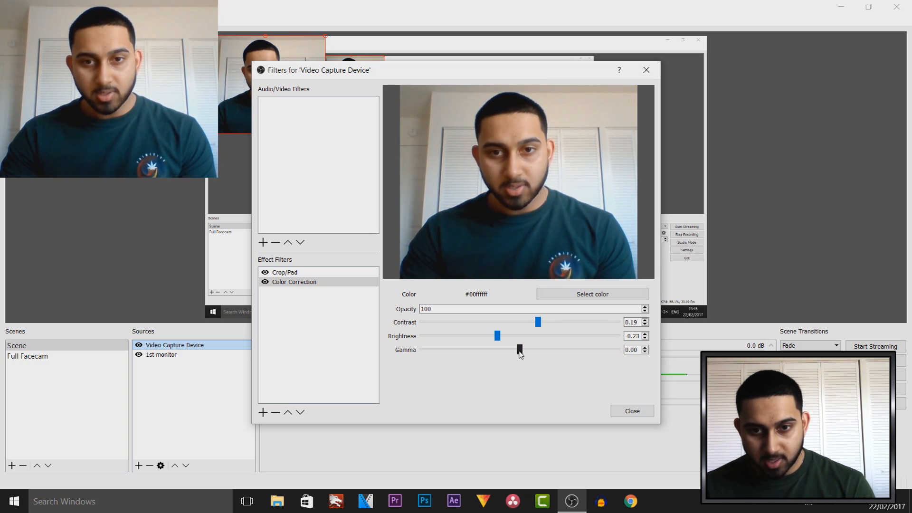
left_click_drag(519, 349, 510, 349)
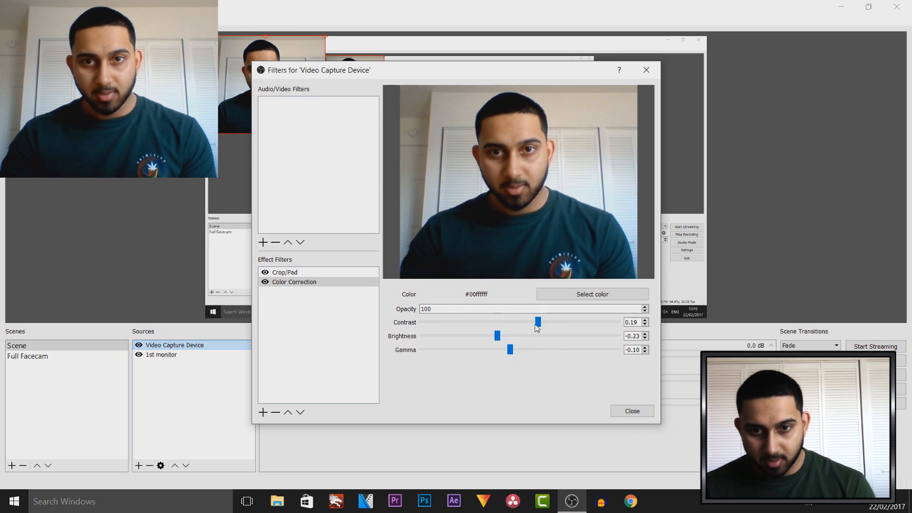
Step: Refine the Color Correction to contrast 0.26, brightness -0.31 and gamma -0.13
left_click_drag(536, 322, 545, 322)
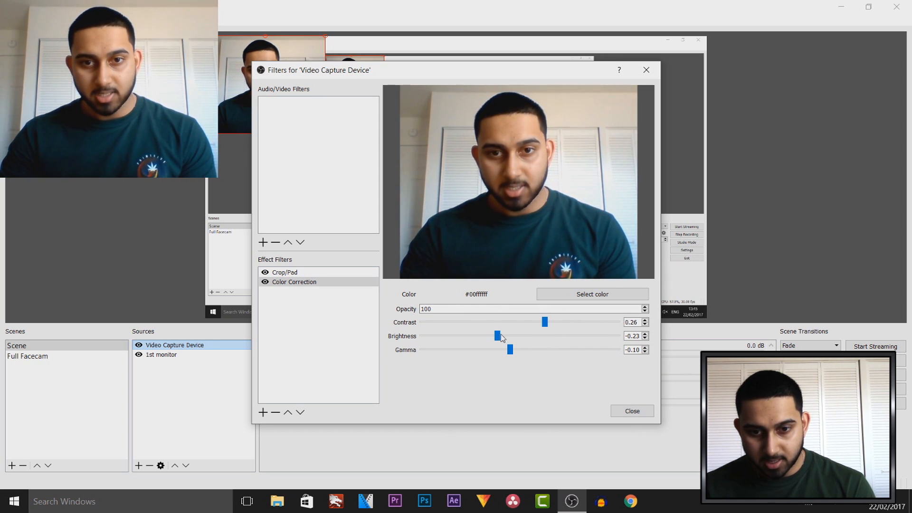
left_click_drag(498, 336, 488, 335)
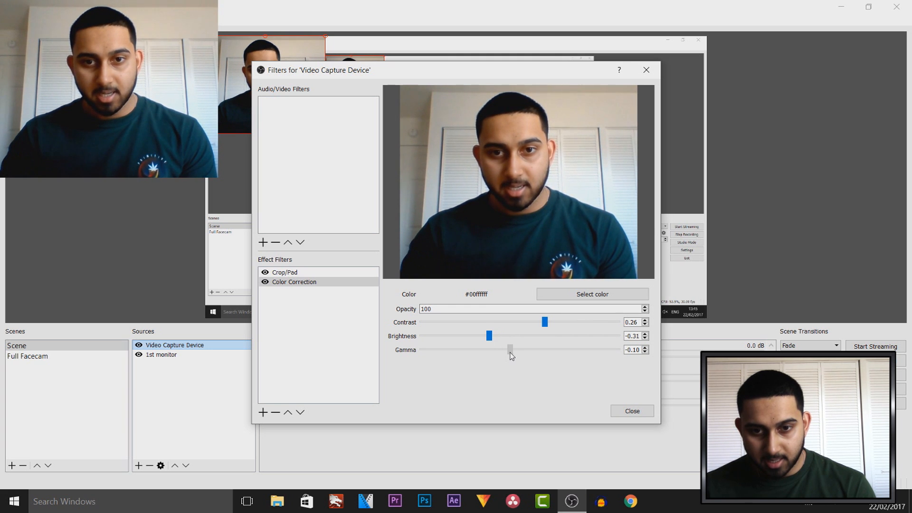
left_click_drag(511, 350, 507, 350)
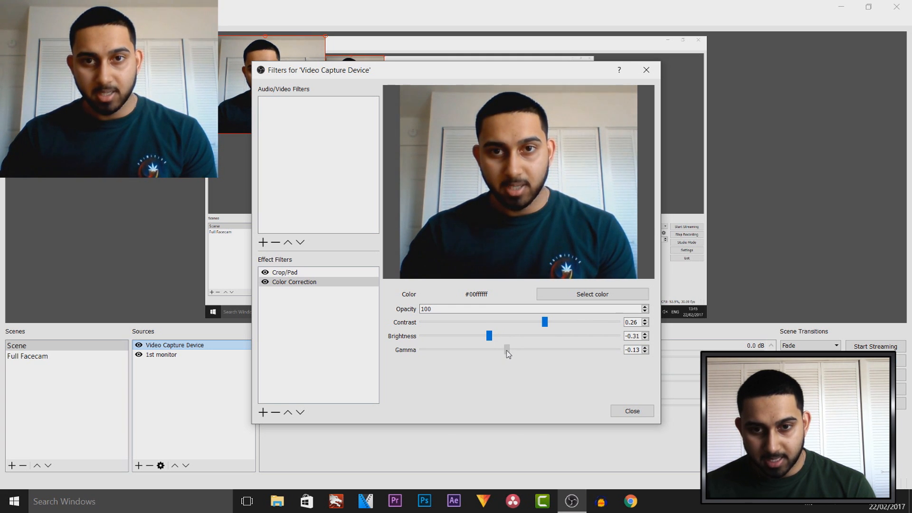
left_click_drag(506, 349, 507, 350)
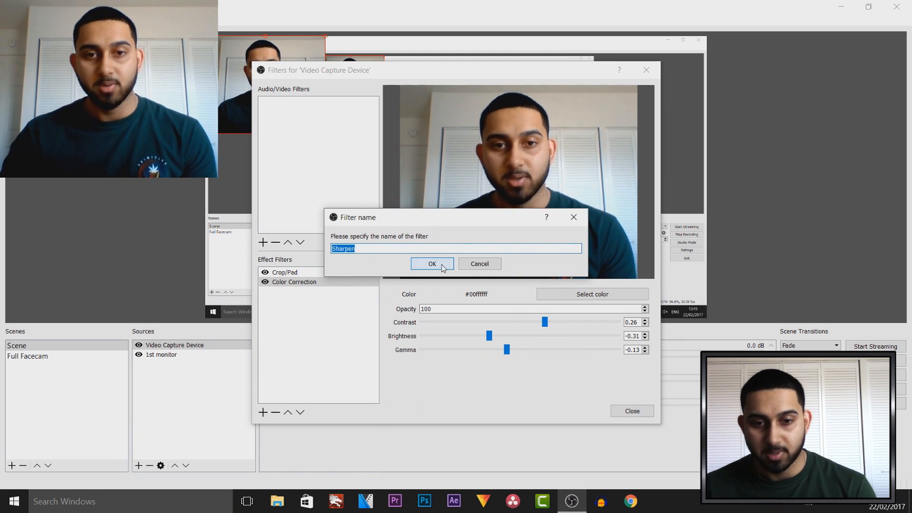
Step: Compare Sharpen sharpness between 0 and about 0.44-0.48, easing it to 0.42
left_click(431, 263)
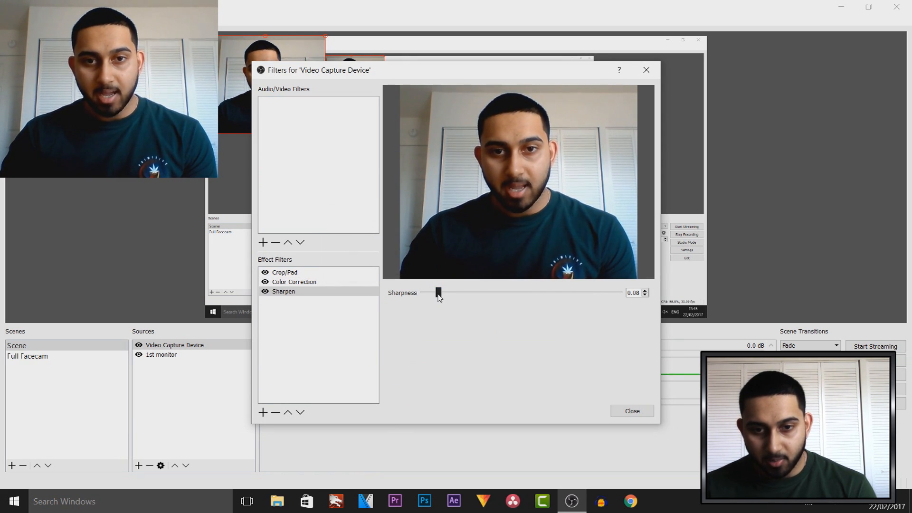
left_click_drag(438, 293, 423, 292)
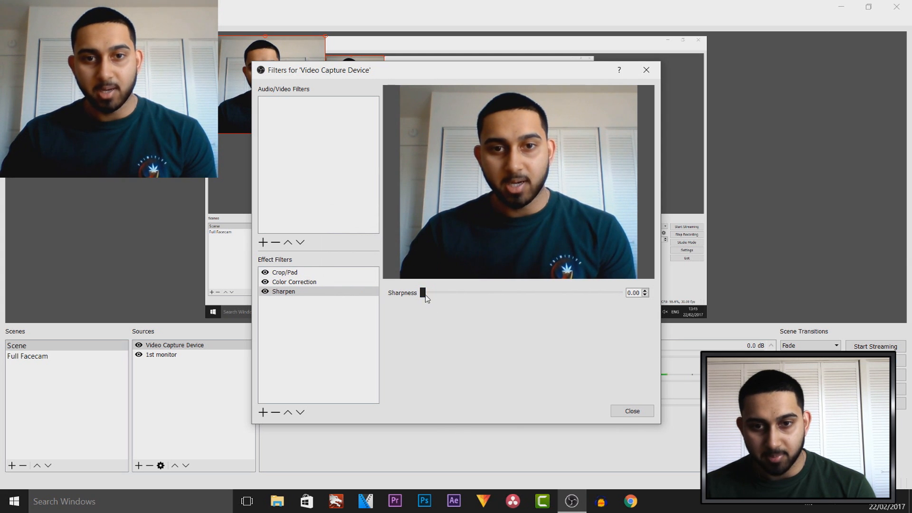
left_click_drag(422, 292, 509, 292)
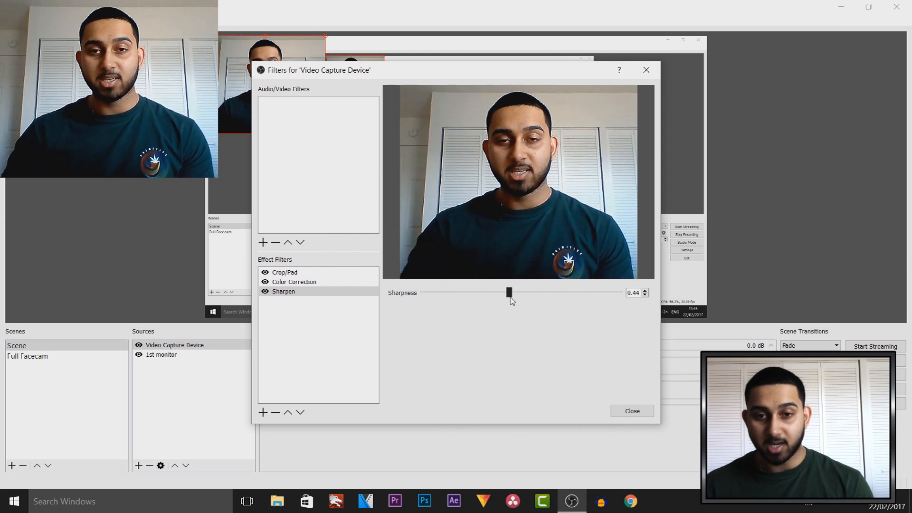
left_click(509, 292)
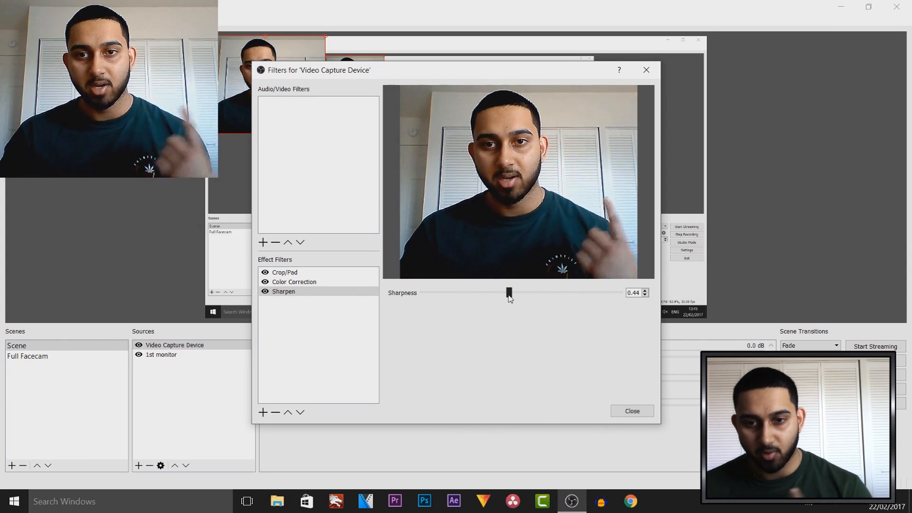
left_click_drag(509, 292, 422, 292)
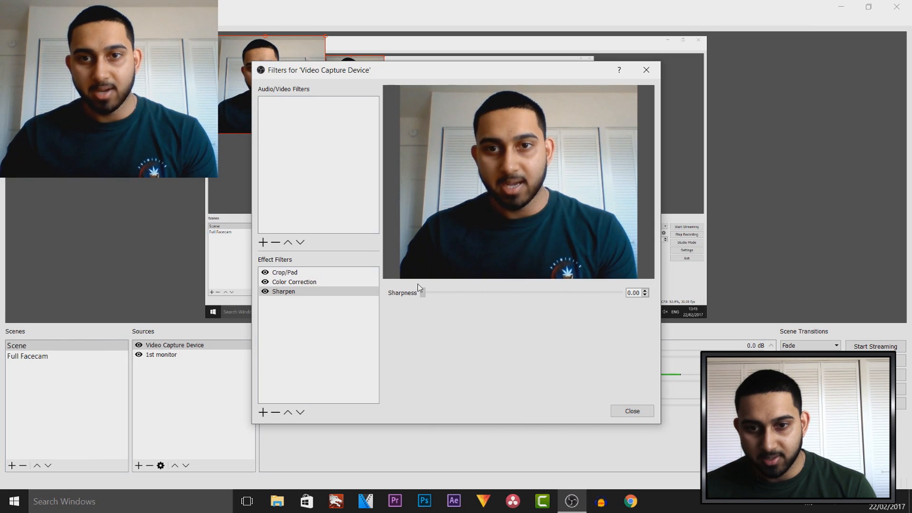
left_click_drag(421, 292, 516, 293)
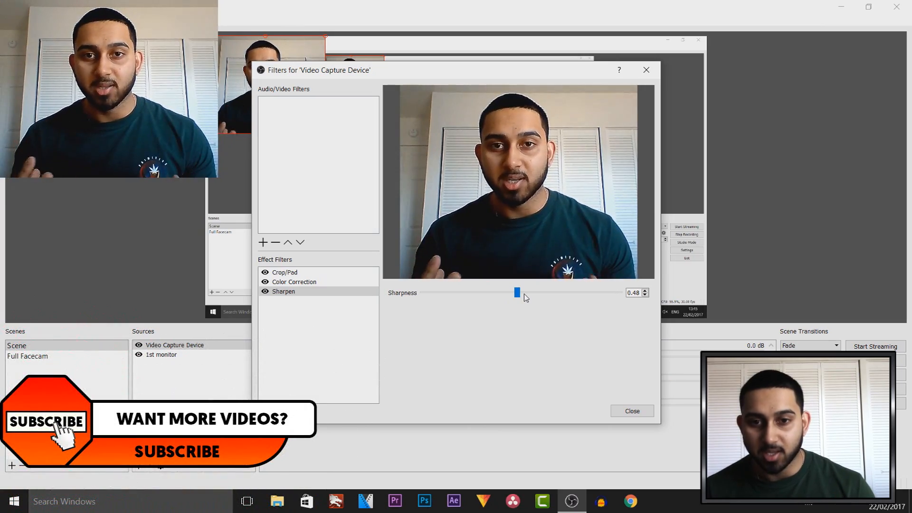
left_click_drag(517, 293, 423, 292)
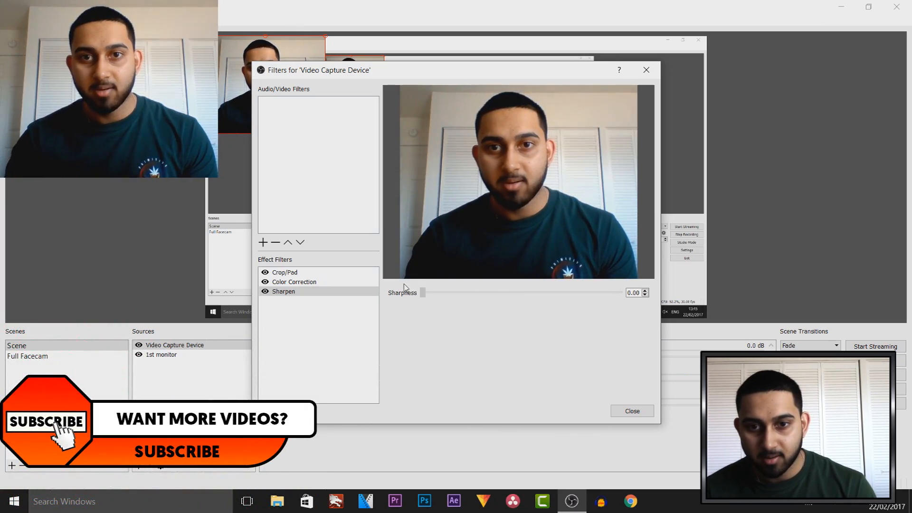
left_click_drag(423, 292, 471, 292)
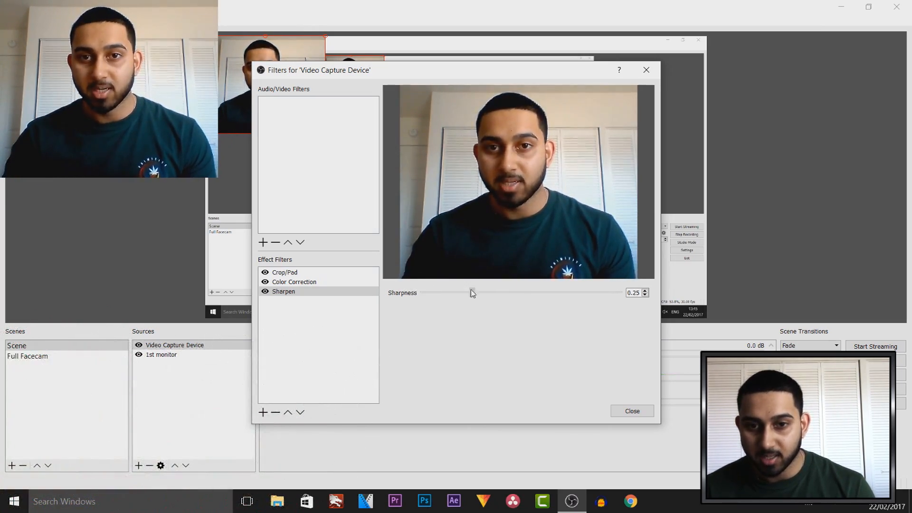
left_click_drag(471, 293, 509, 292)
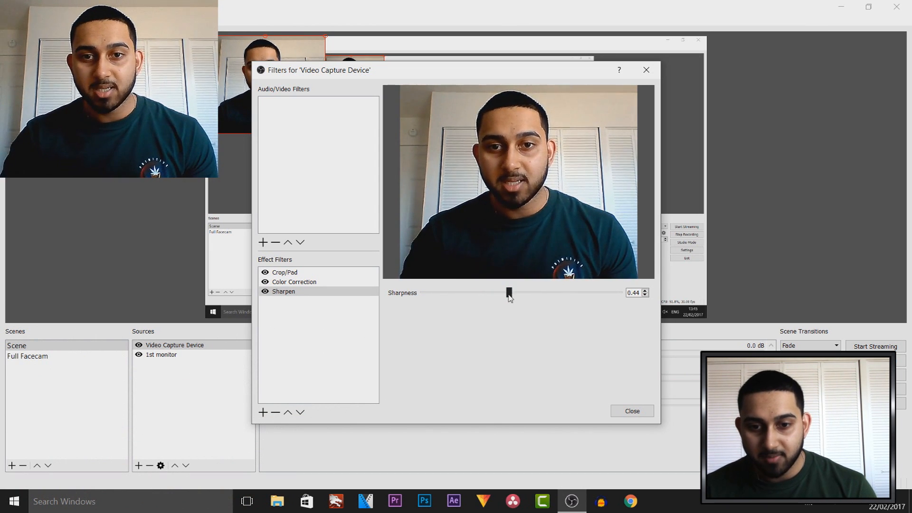
left_click_drag(508, 293, 505, 292)
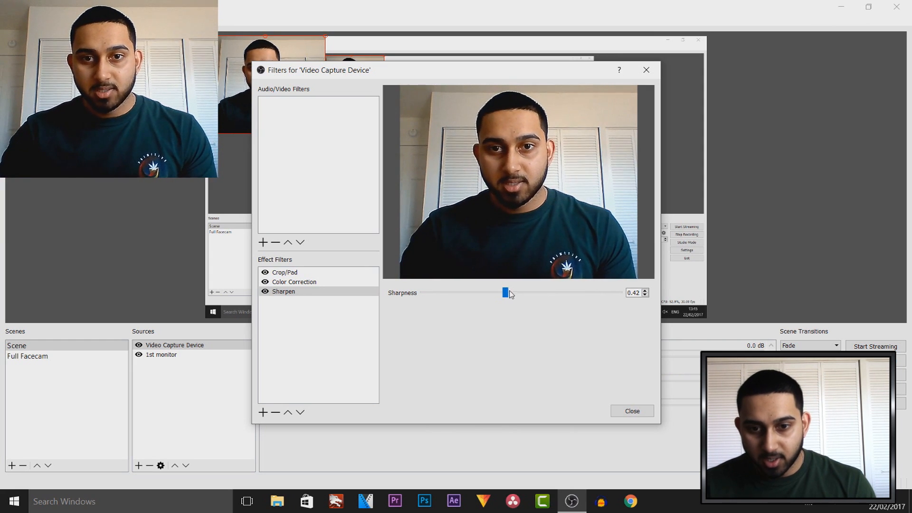
Step: Test maximum sharpness 1.00, settle at 0.58, close the filters window and reopen the source options
left_click_drag(505, 293, 618, 293)
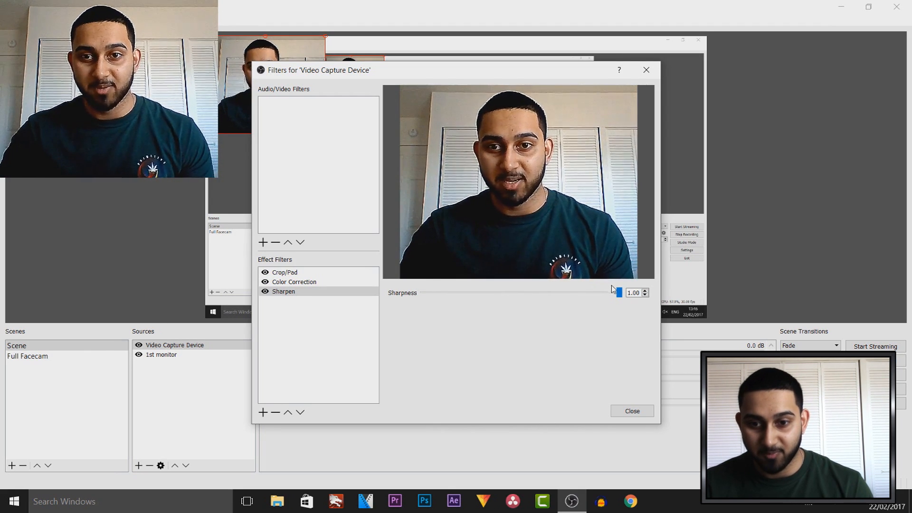
left_click_drag(619, 292, 556, 293)
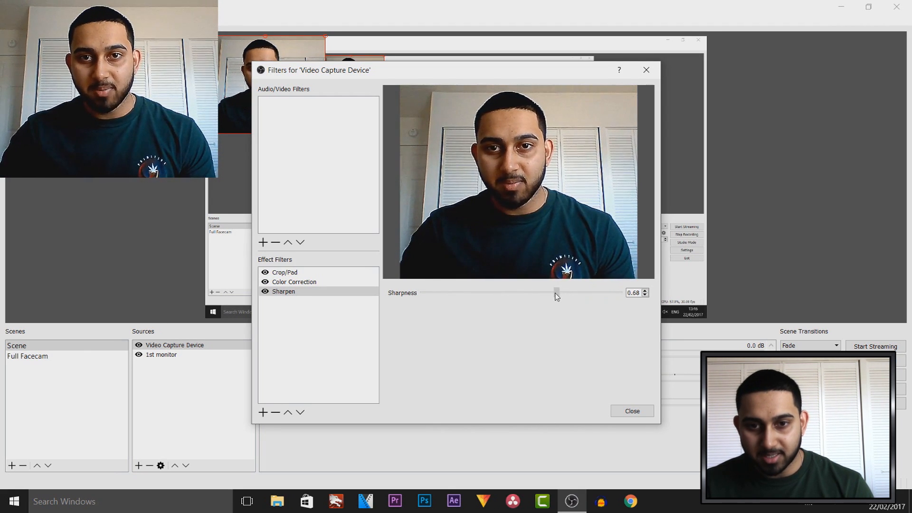
left_click_drag(555, 291, 535, 291)
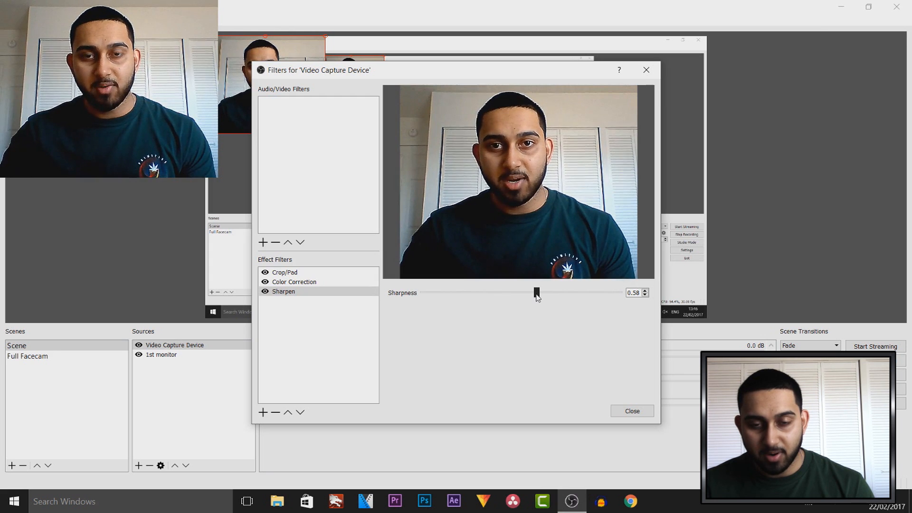
left_click(633, 410)
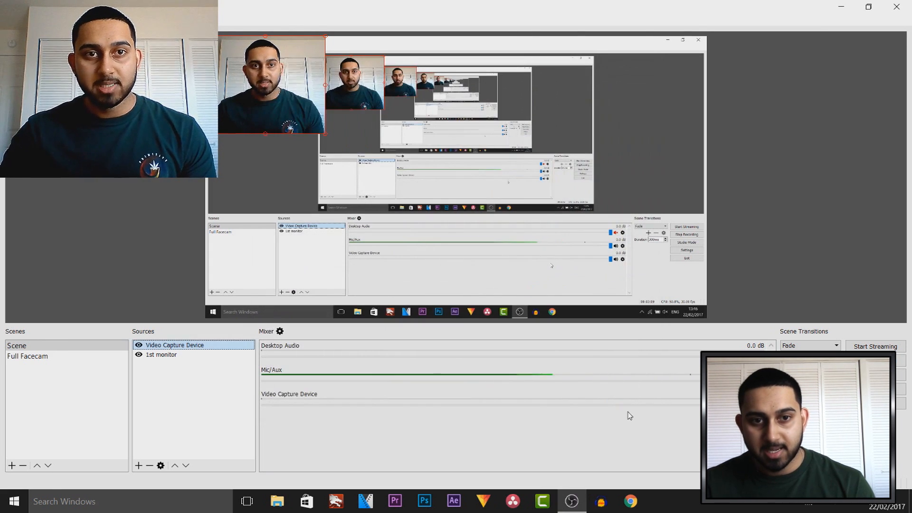
mouse_move(461, 344)
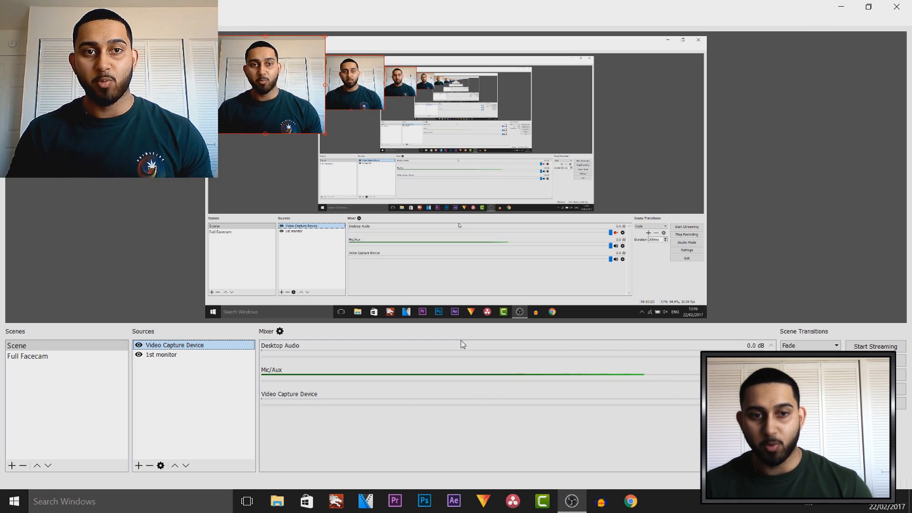
right_click(174, 345)
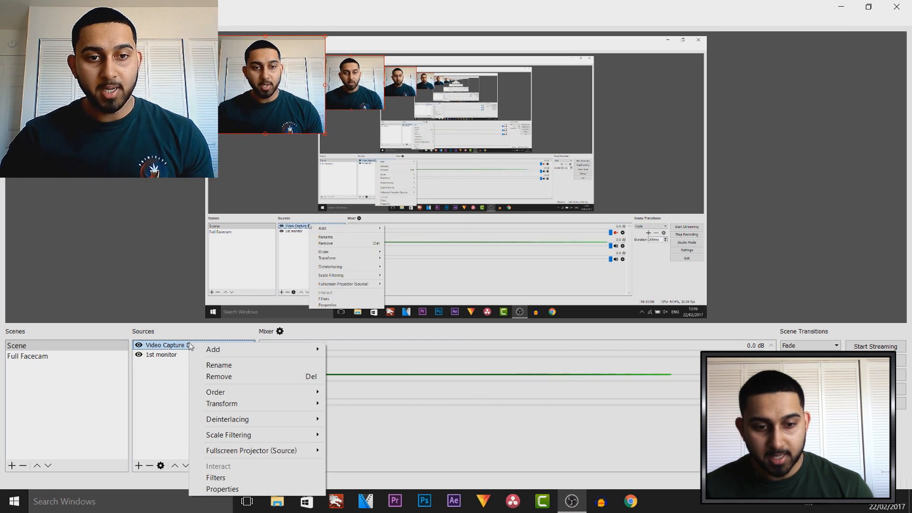
Step: Remove the Crop/Pad, Color Correction and Sharpen filters from the webcam, confirming each, and close the window
left_click(215, 477)
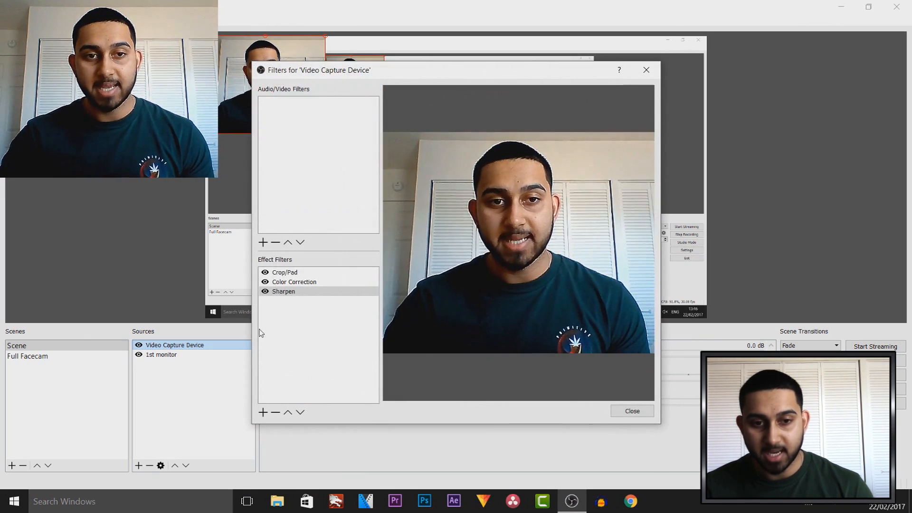
left_click(284, 272)
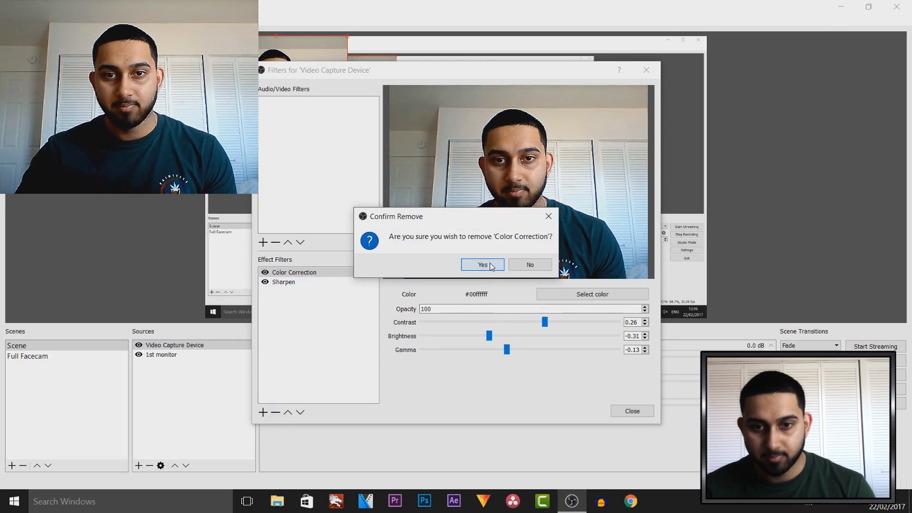
left_click(481, 265)
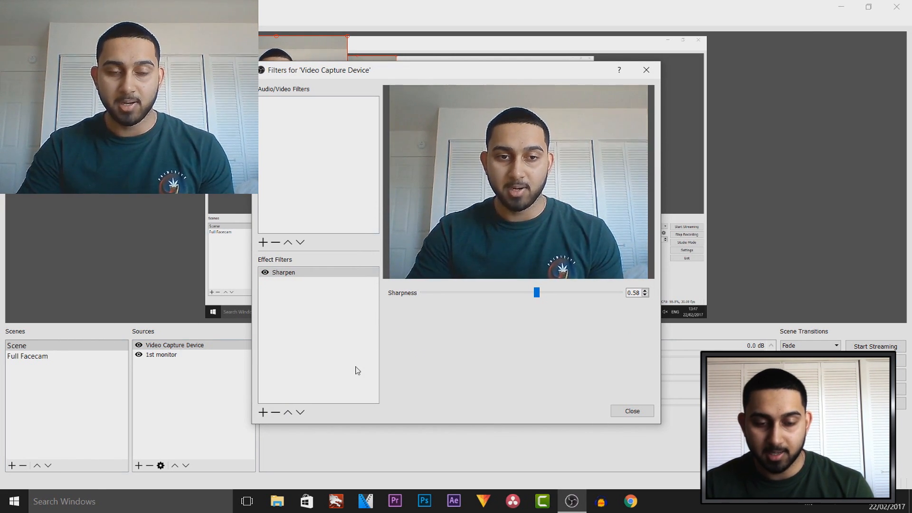
left_click(275, 242)
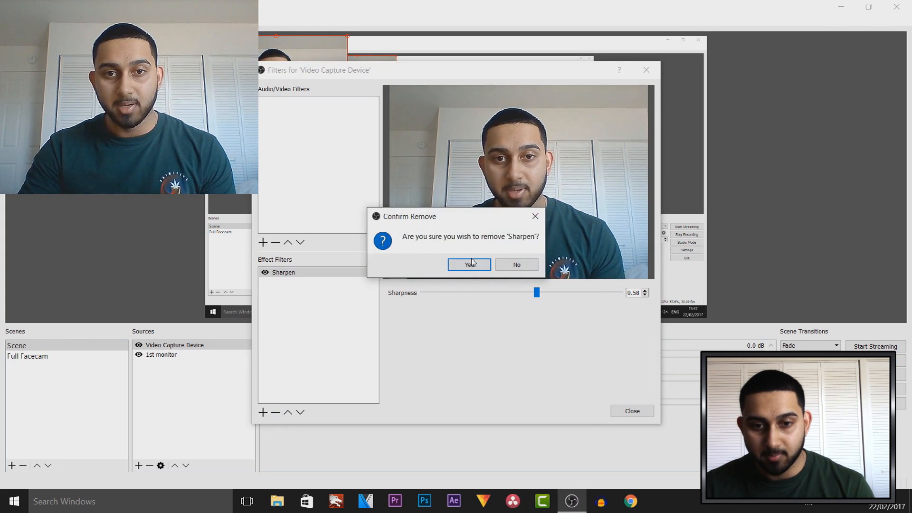
left_click(468, 264)
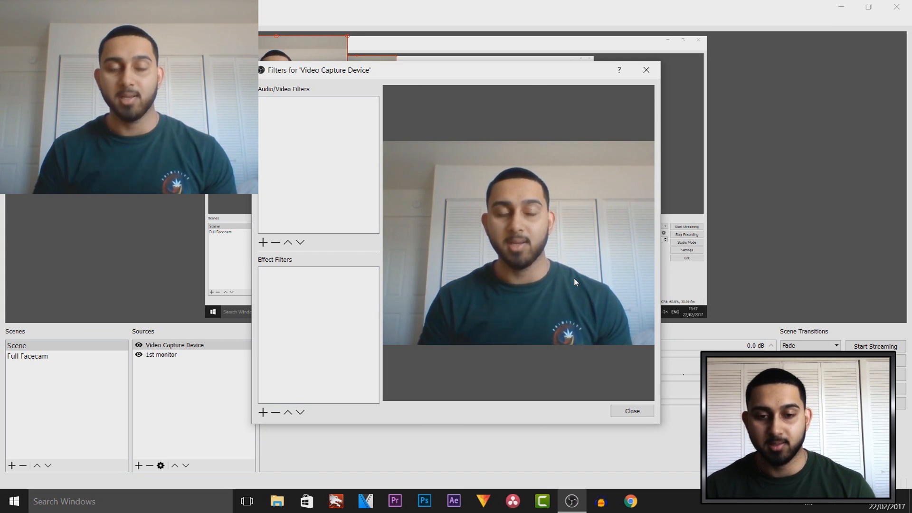
left_click(631, 410)
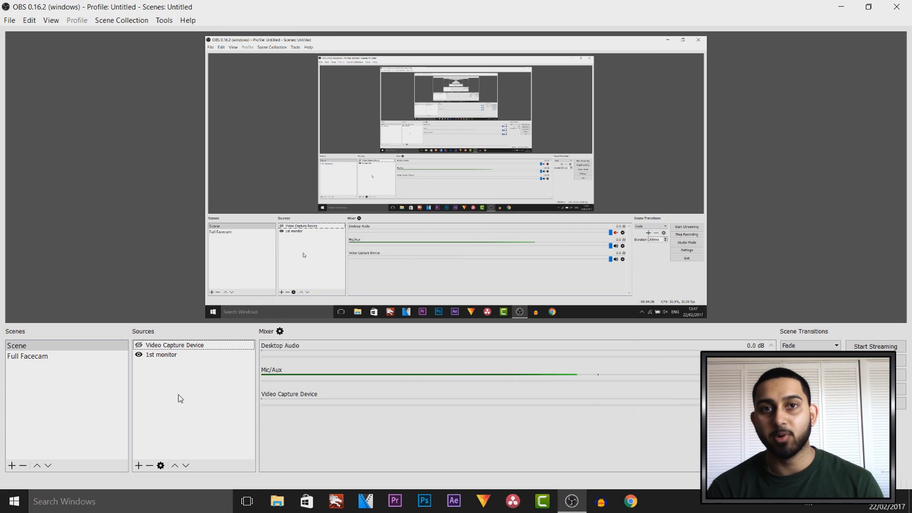